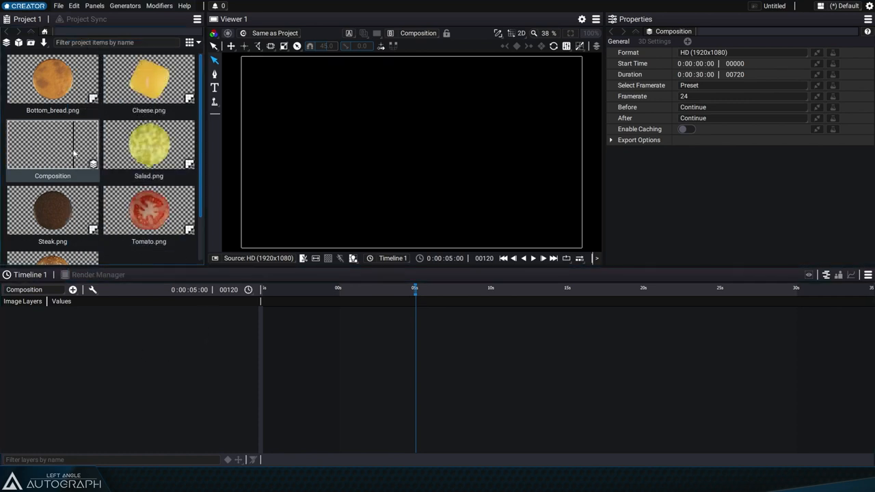
- Add a Null (Empty Layer) from the + add-layer menu
click(73, 289)
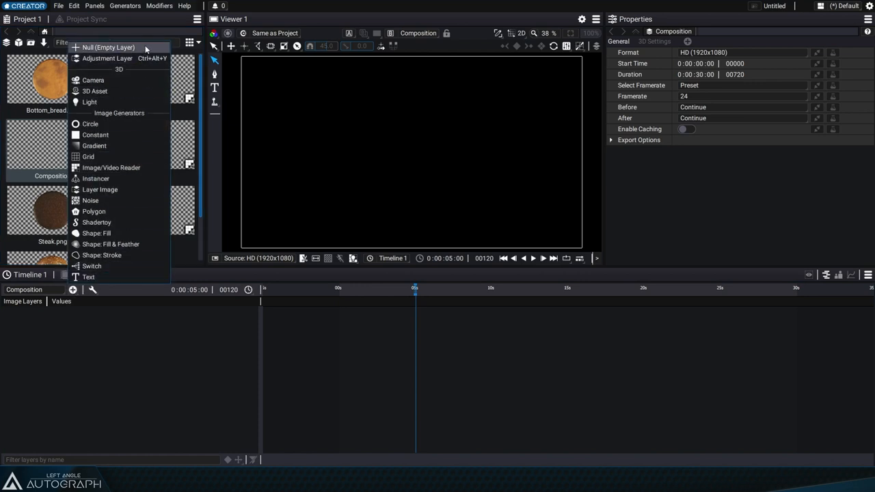
click(107, 47)
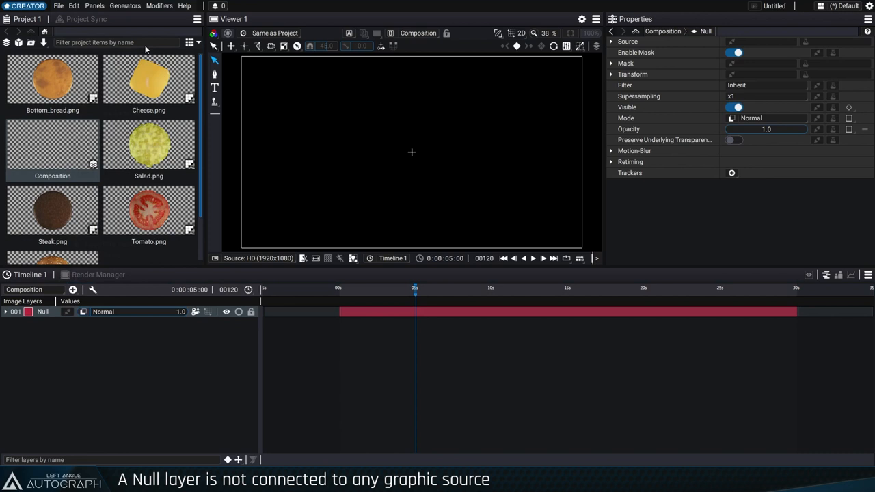
mouse_move(222, 332)
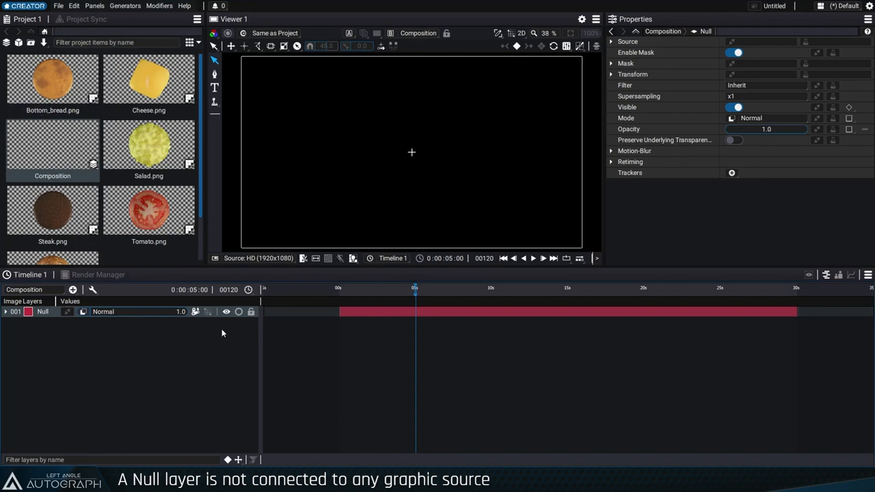
mouse_move(75, 323)
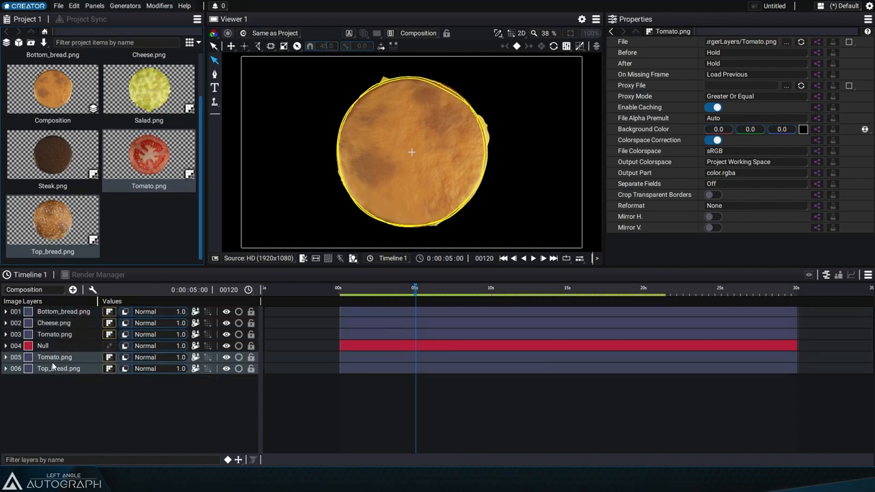
- Stack the Tomato, Top_bread, Bottom_bread and Cheese image layers above the Null
click(55, 334)
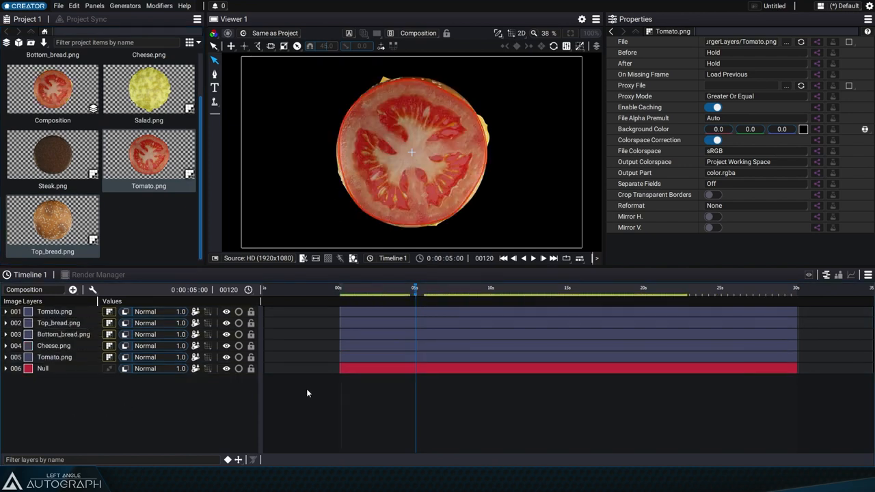
click(54, 312)
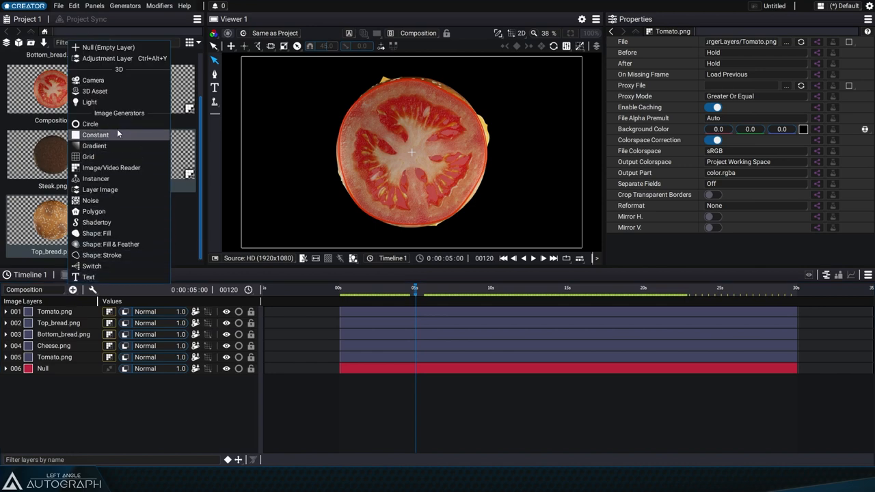
- Add a Polygon generator layer and expand its Source > Polygon shape parameters
click(94, 211)
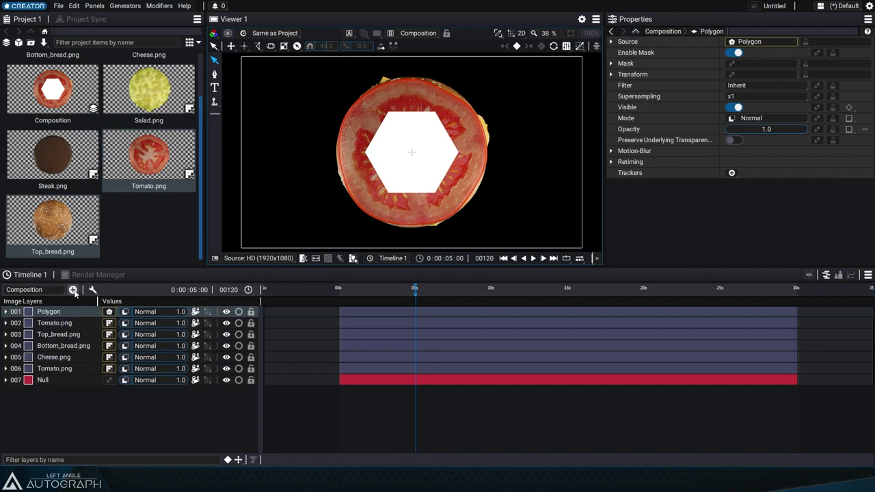
click(72, 290)
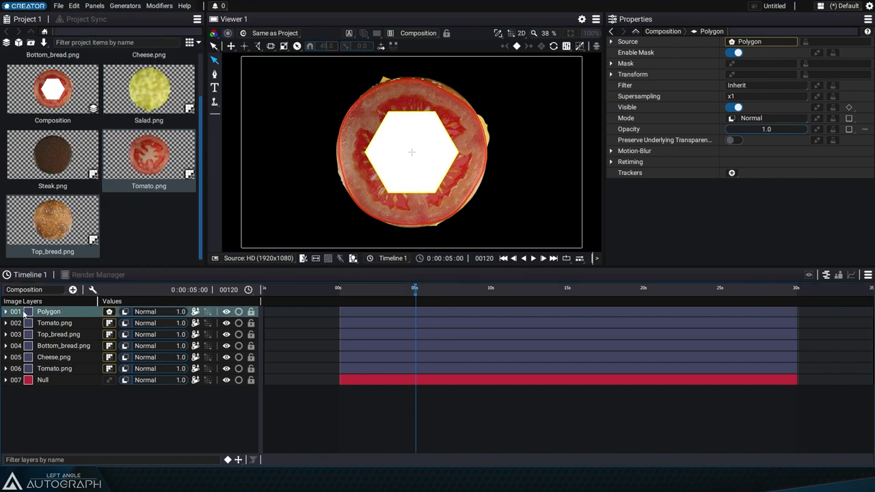
click(6, 311)
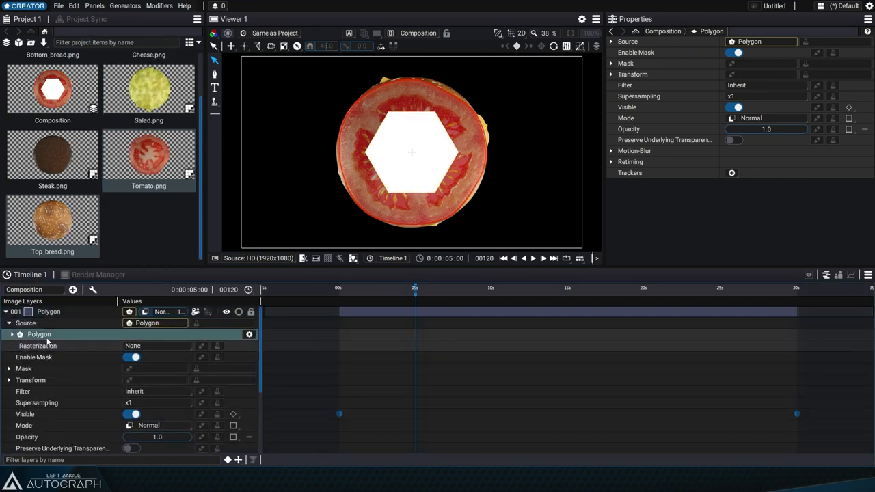
click(11, 334)
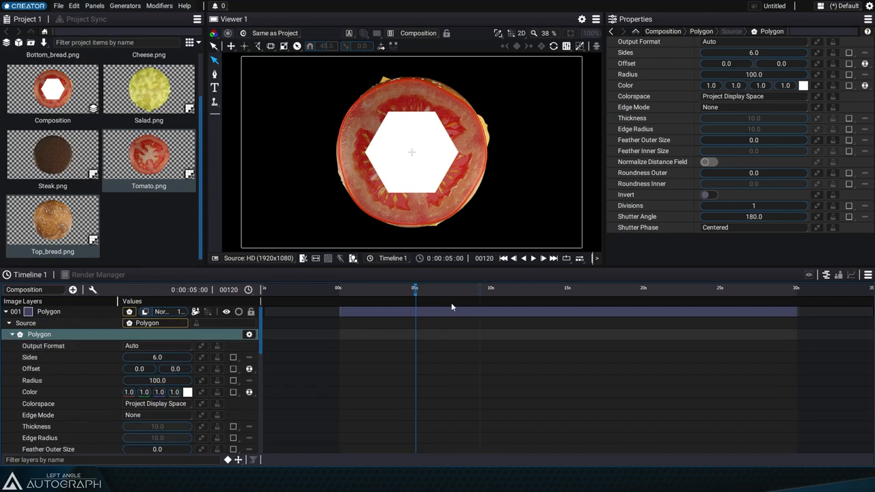
- Collapse the Polygon layer and review the stack by selecting the Polygon and Tomato layers
click(6, 311)
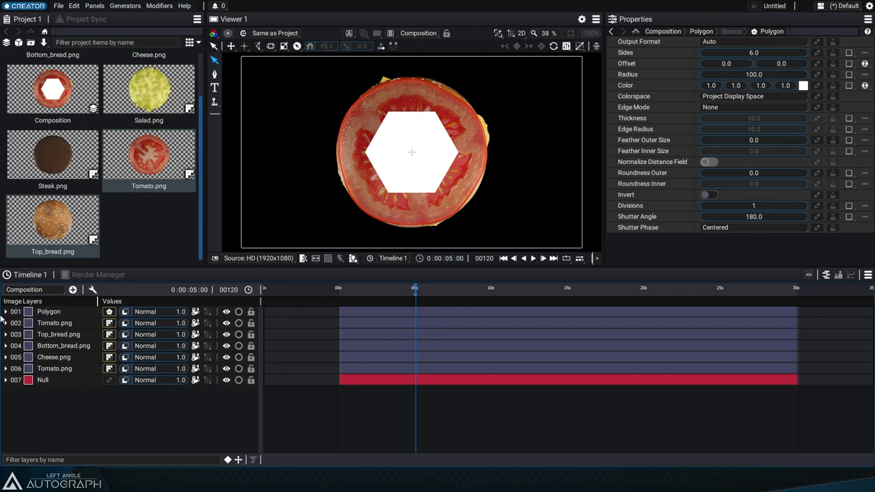
click(49, 311)
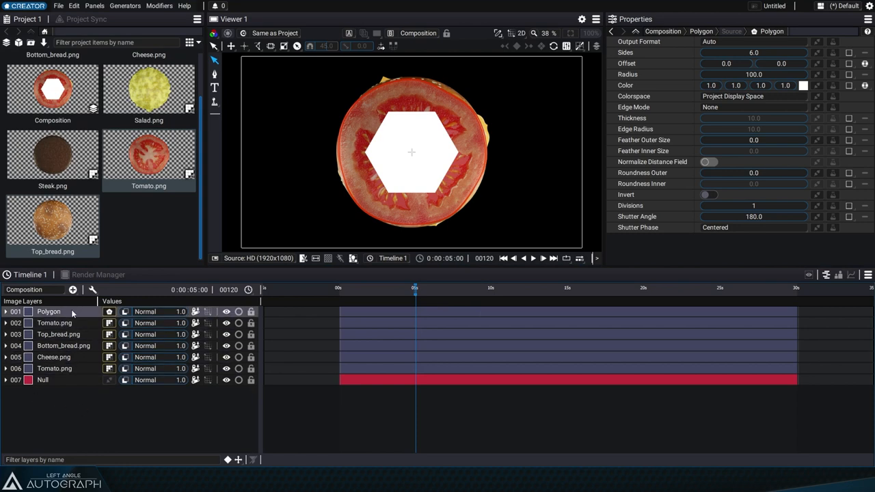
mouse_move(72, 314)
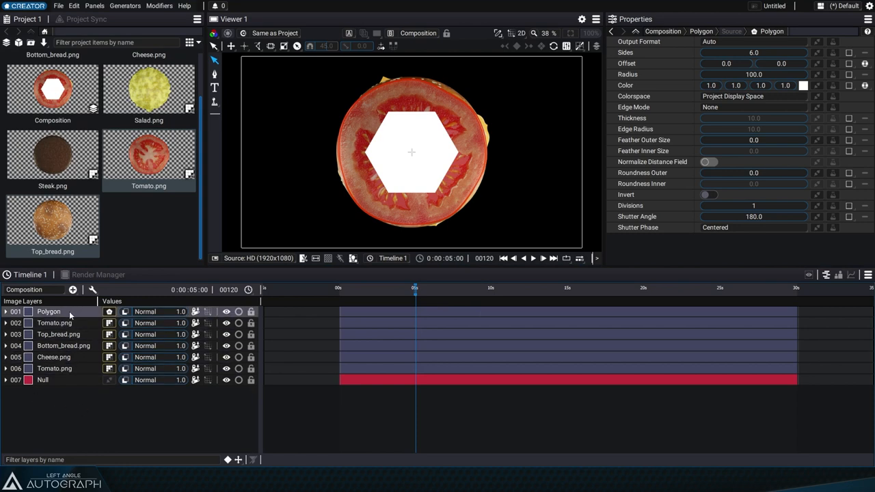
click(54, 368)
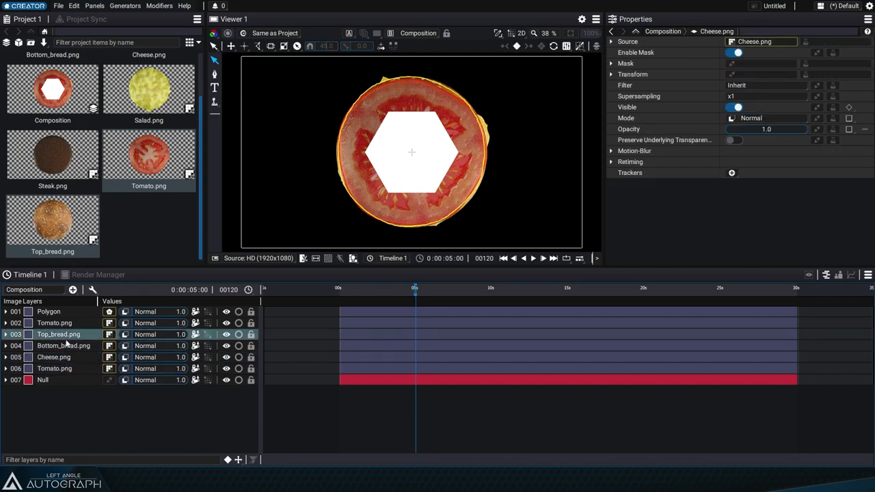
click(49, 311)
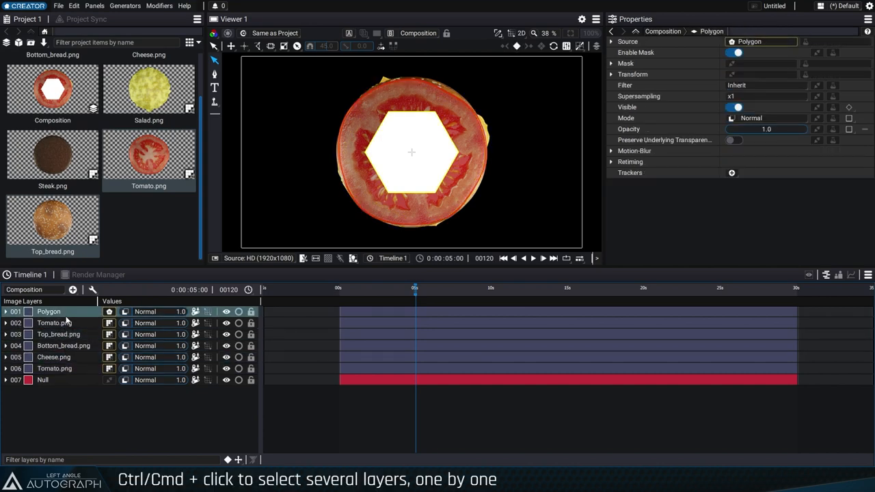
click(58, 334)
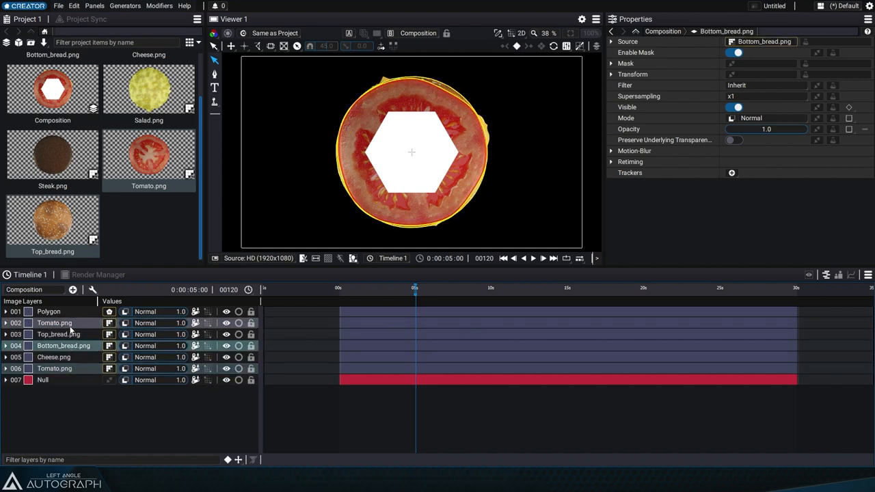
click(79, 361)
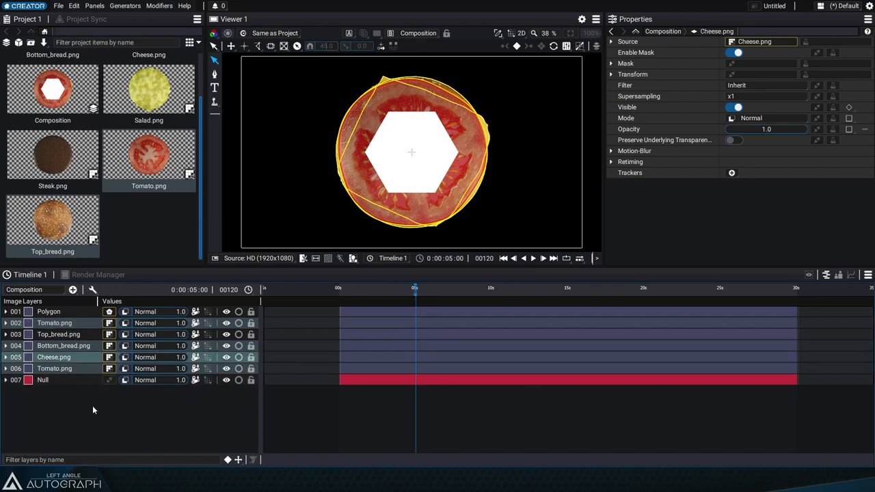
click(48, 311)
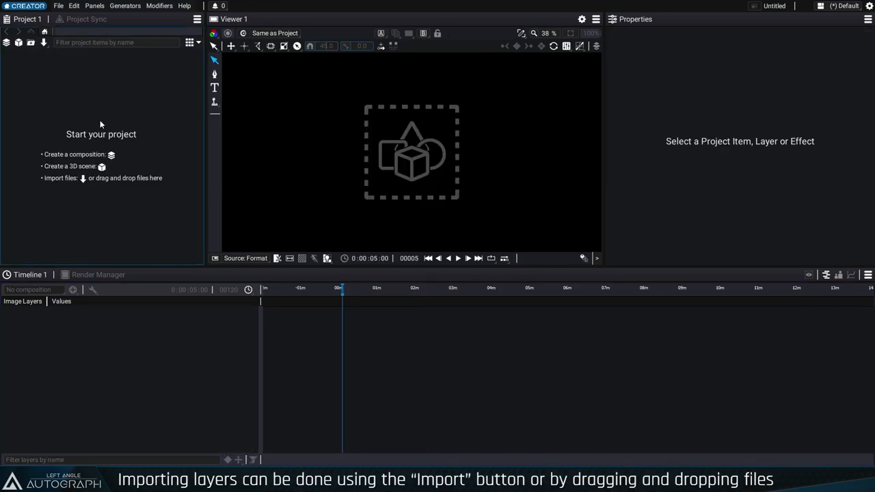
- Import the burger images and build a composition with three Top_bread layers
click(43, 42)
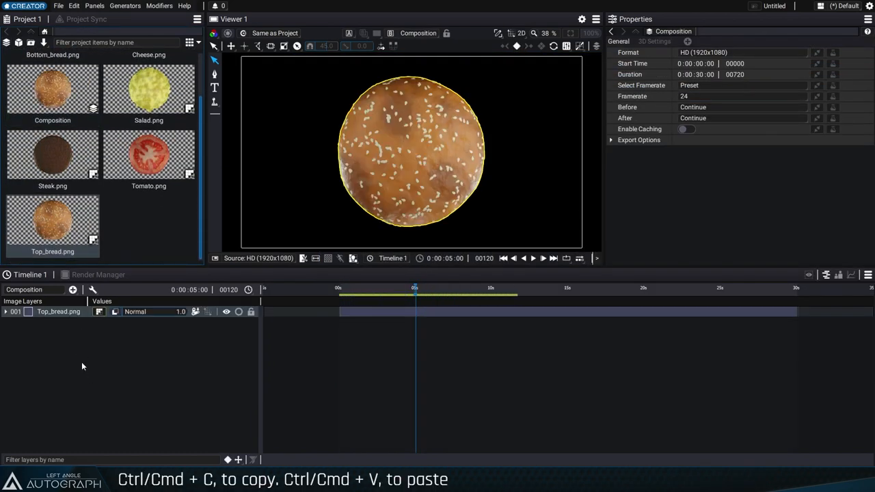
click(59, 311)
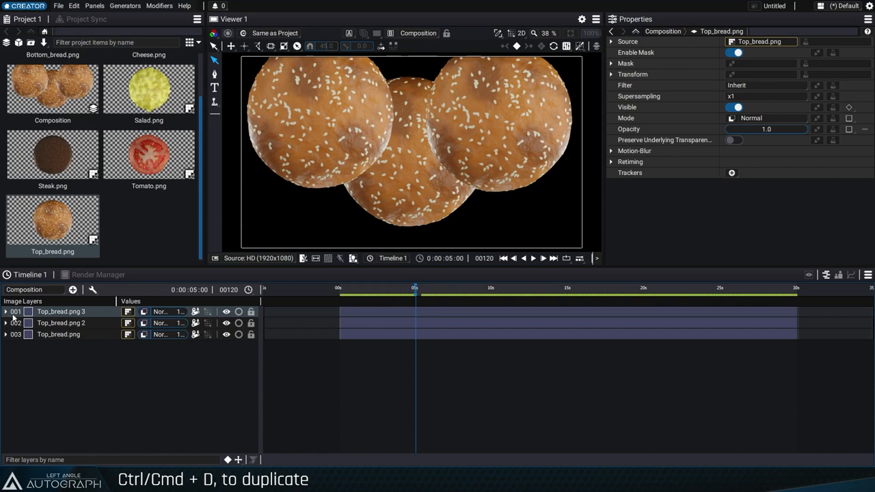
click(53, 220)
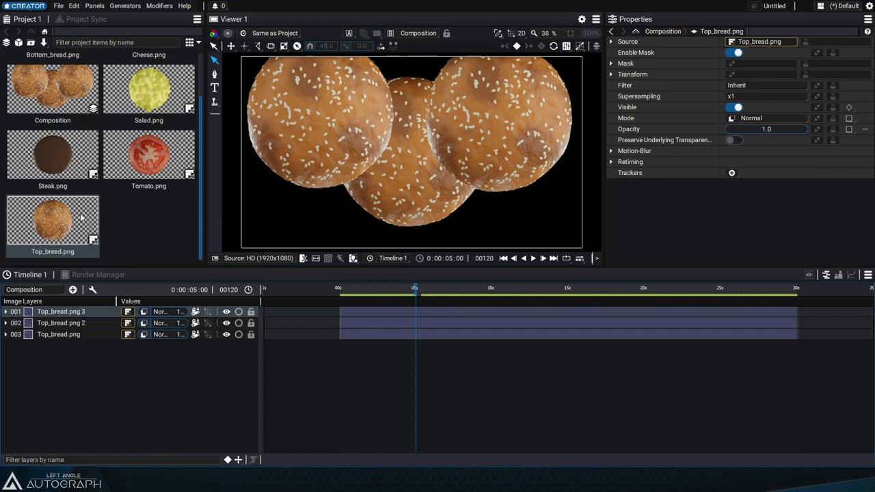
mouse_move(61, 243)
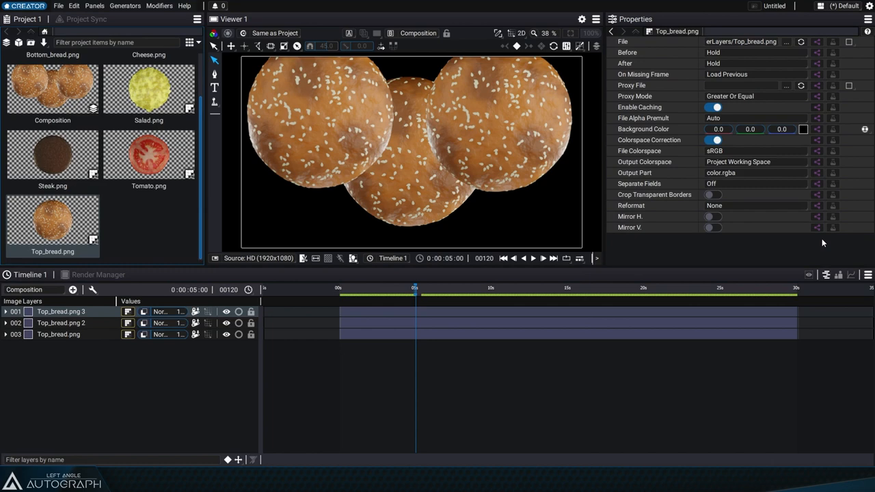
mouse_move(811, 244)
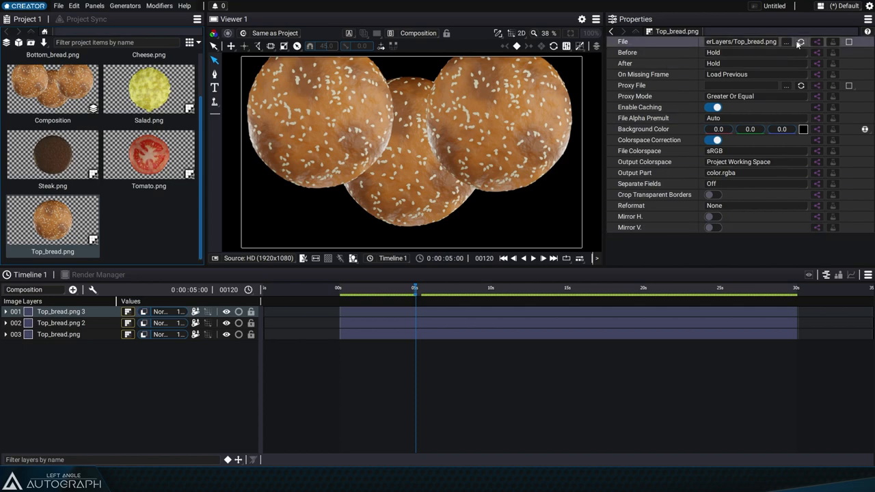
- Load Tomato.png into the shared reader and leave Mirror H switched on
click(786, 42)
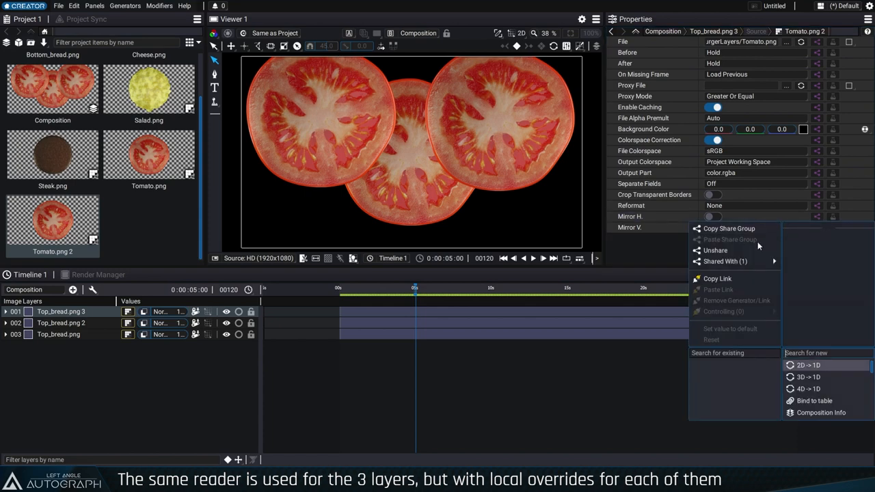
click(712, 216)
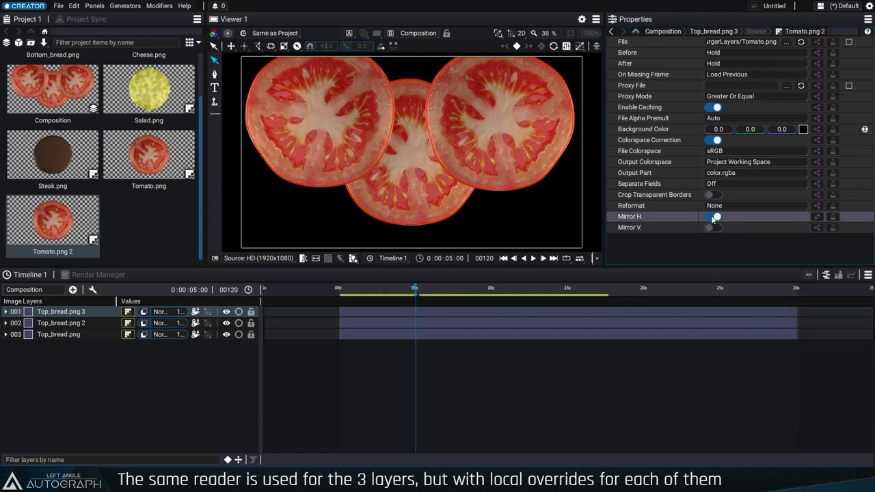
click(715, 217)
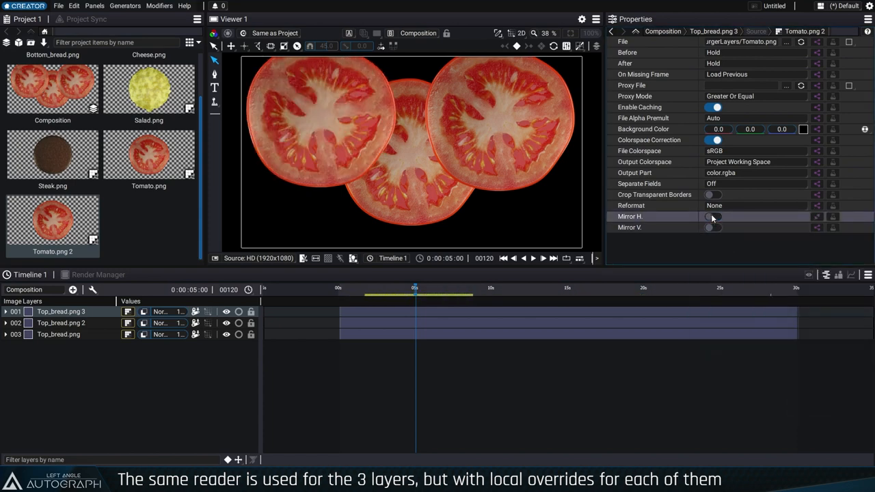
click(714, 217)
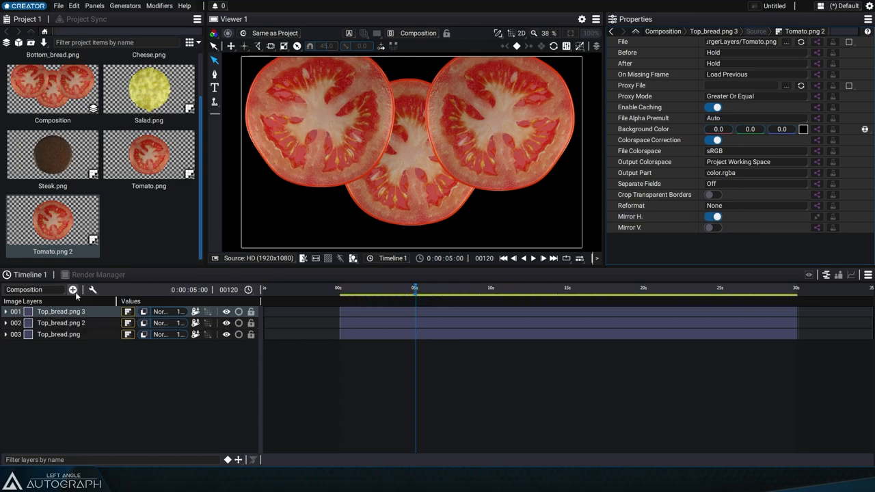
- Add a Polygon generator layer above the three tomato layers
click(73, 290)
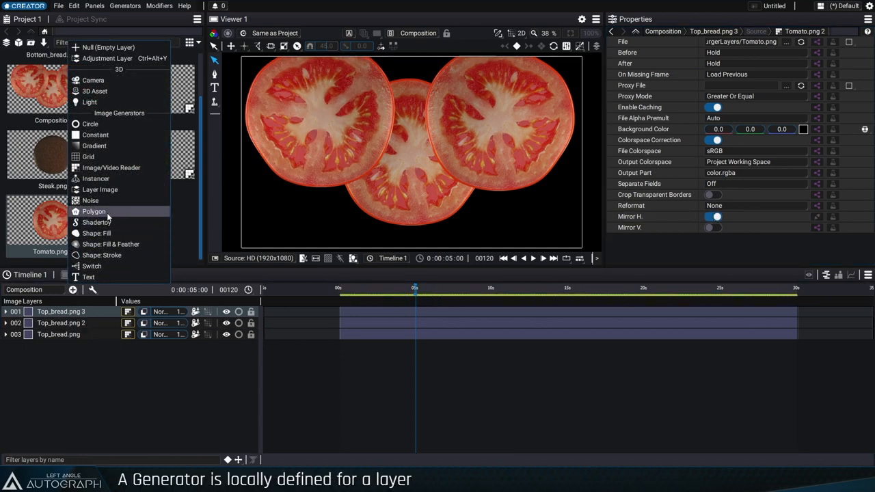
click(94, 211)
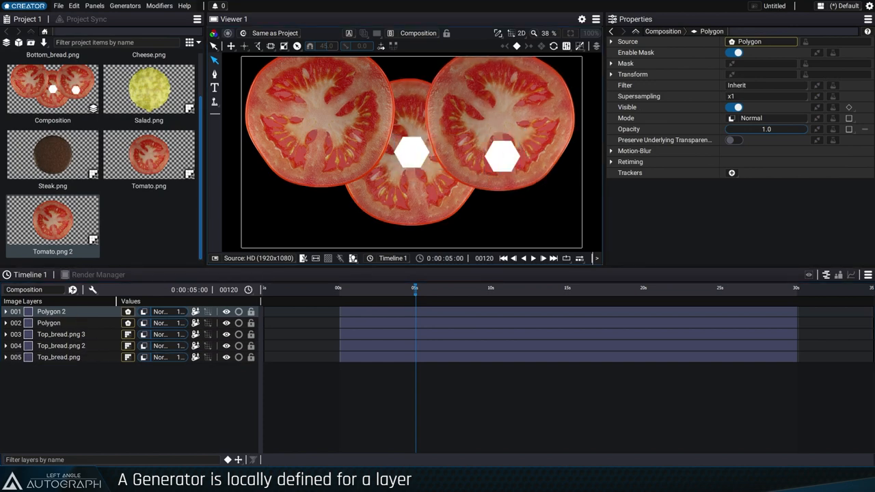
click(6, 311)
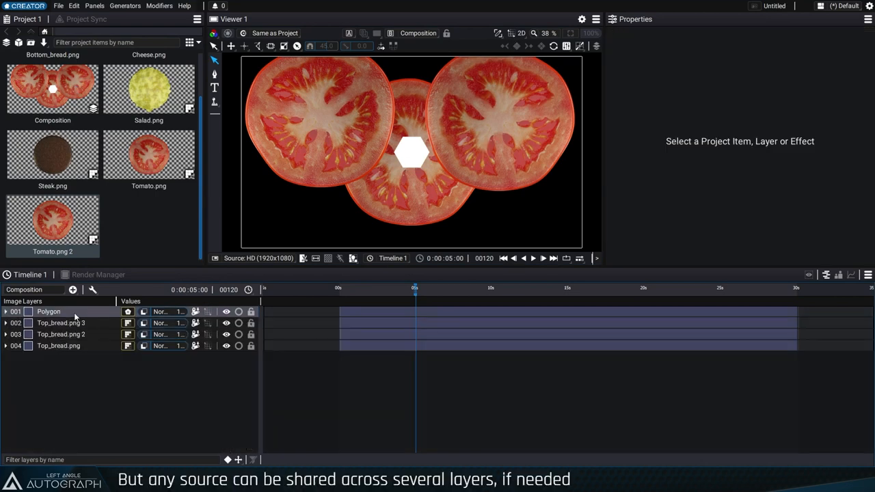
- Select the hexagon Polygon layer to load its properties
click(92, 289)
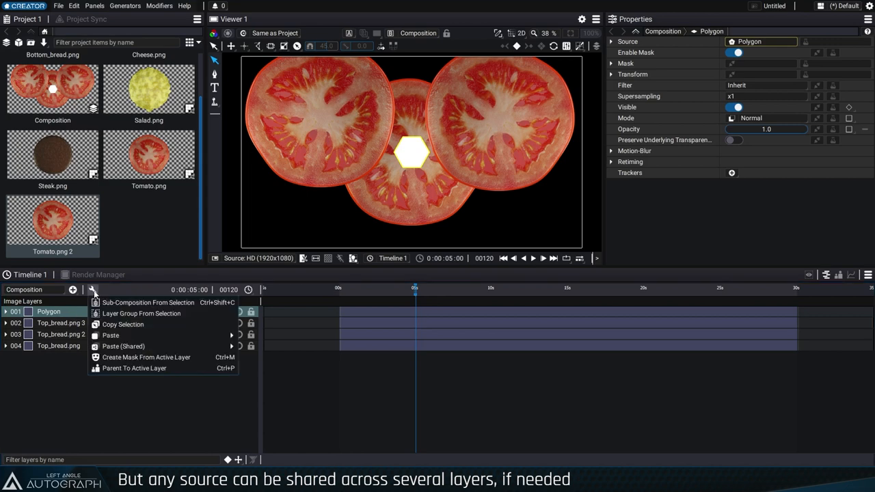
mouse_move(123, 346)
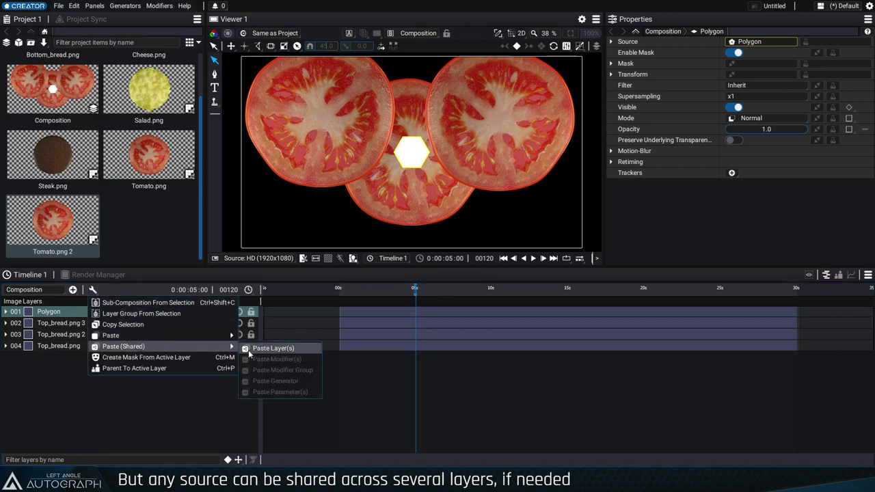
mouse_move(293, 353)
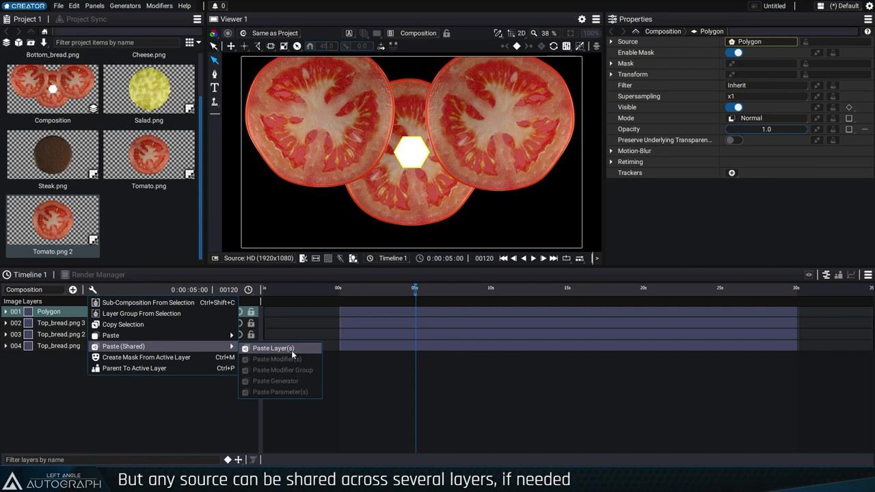